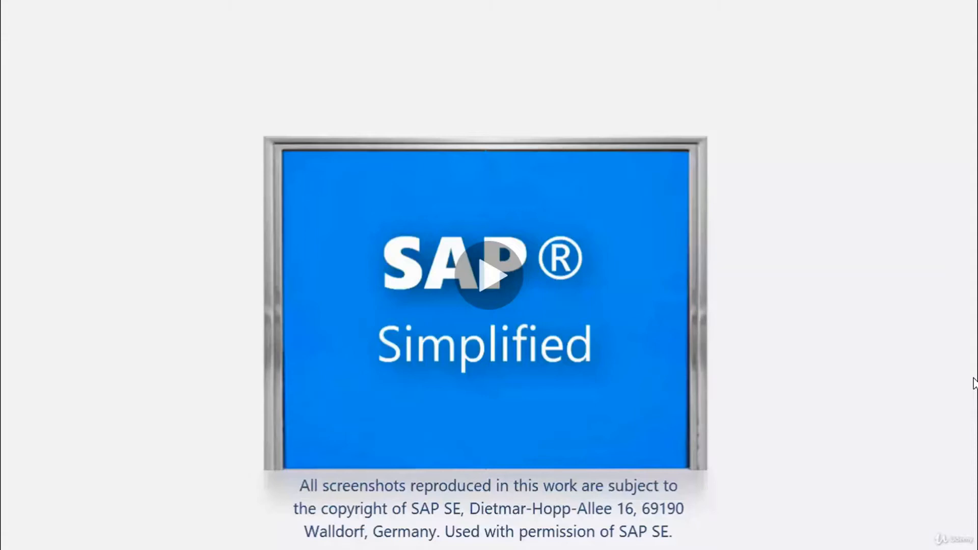
{"action": "mouse_move", "coordinate": [892, 465]}
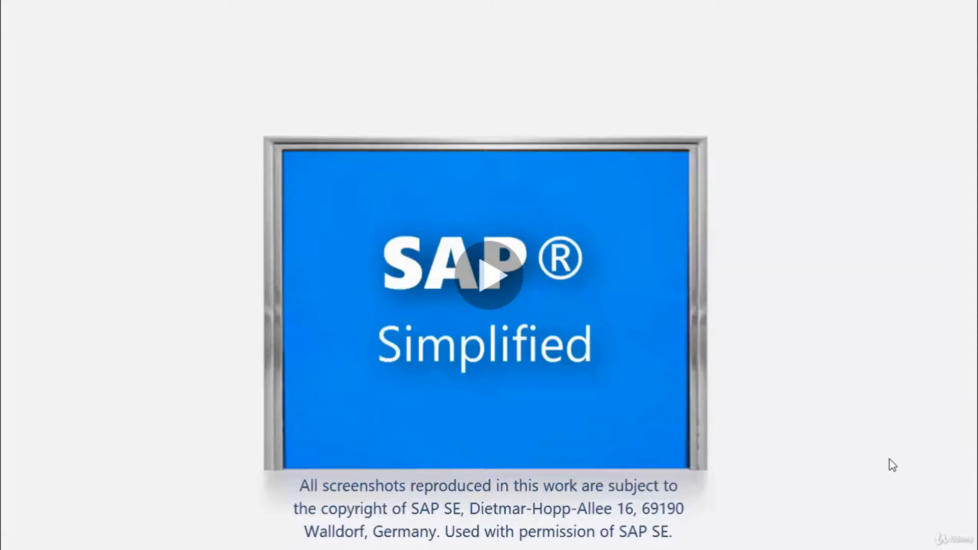
Step: Log on to SAP GUI to reach the SAP Easy Access menu
{"action": "left_click", "coordinate": [485, 275]}
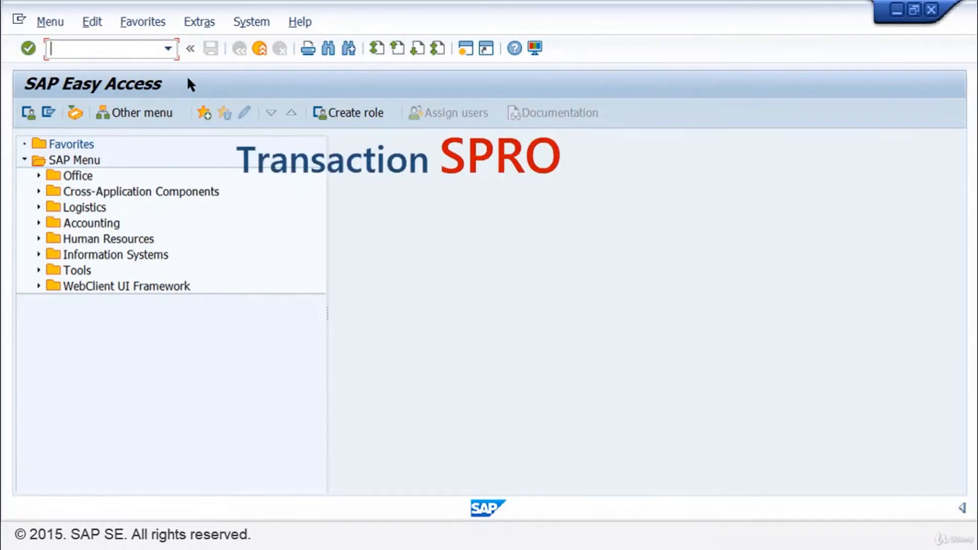
Step: Run transaction SPRO from the command field history to open Customizing: Execute Project
{"action": "left_click", "coordinate": [167, 49]}
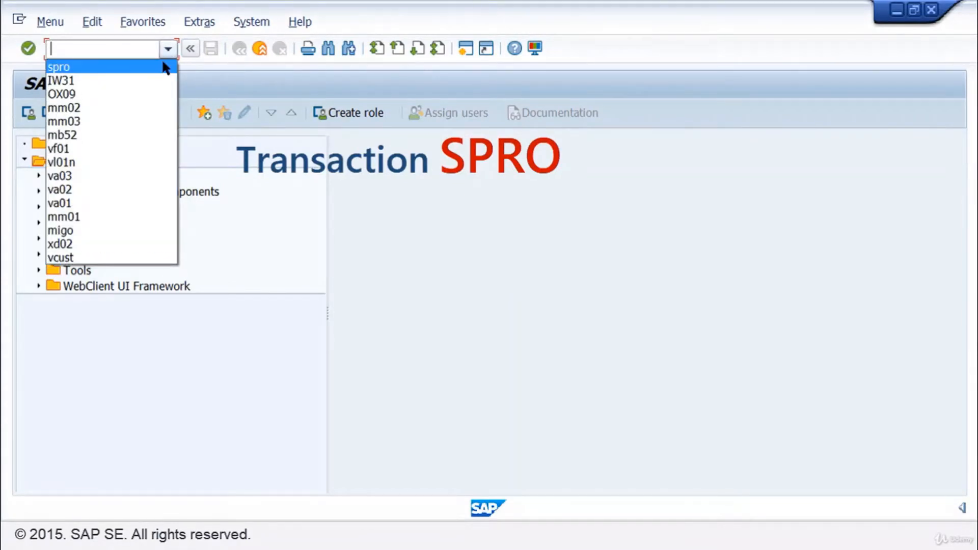
{"action": "left_click", "coordinate": [59, 66]}
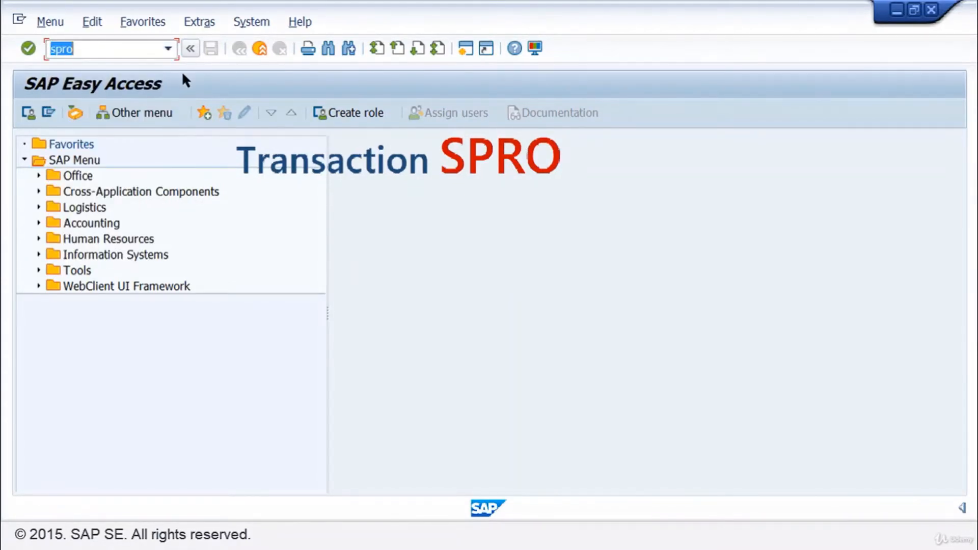
{"action": "key", "text": "Enter"}
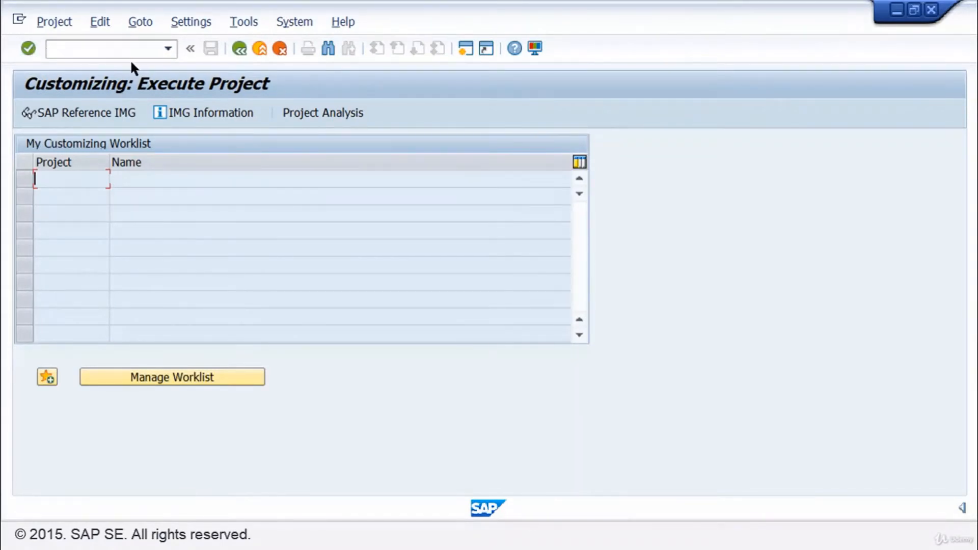
{"action": "left_click", "coordinate": [79, 114]}
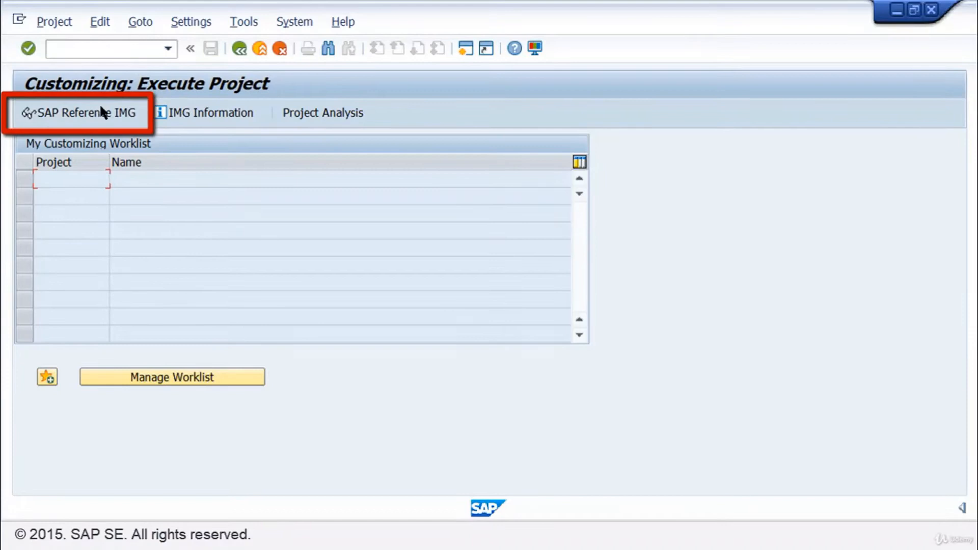
{"action": "mouse_move", "coordinate": [81, 114]}
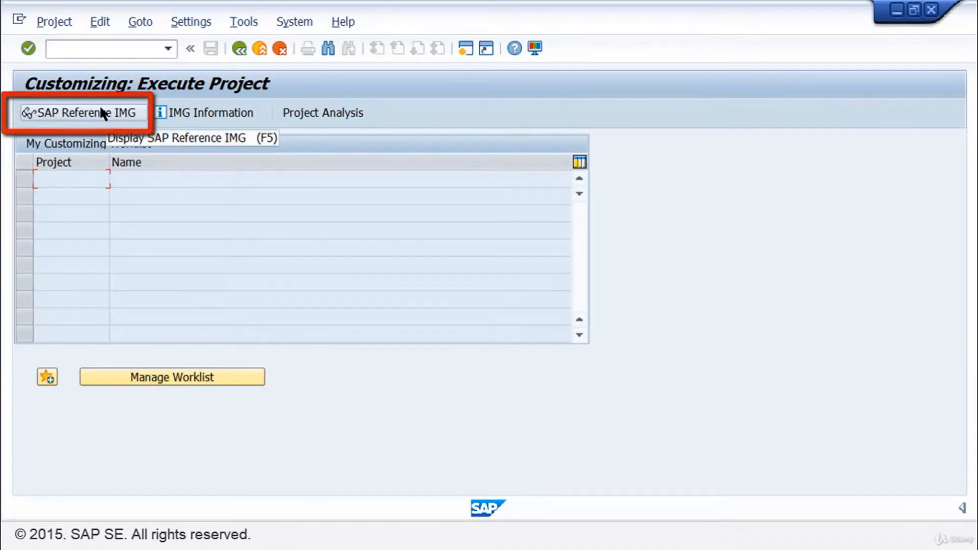
{"action": "mouse_move", "coordinate": [100, 119]}
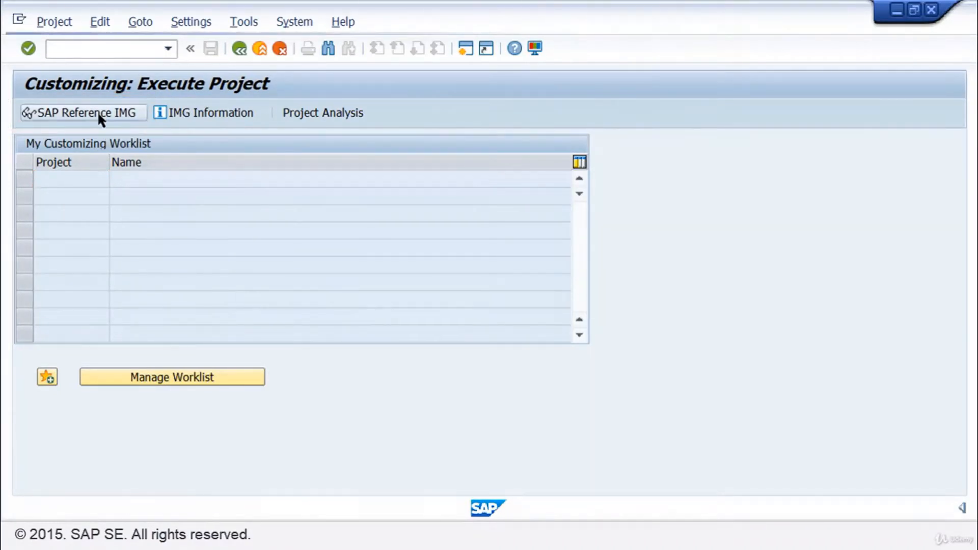
Step: Open the SAP Reference IMG and scroll down through its structure tree
{"action": "left_click", "coordinate": [81, 113]}
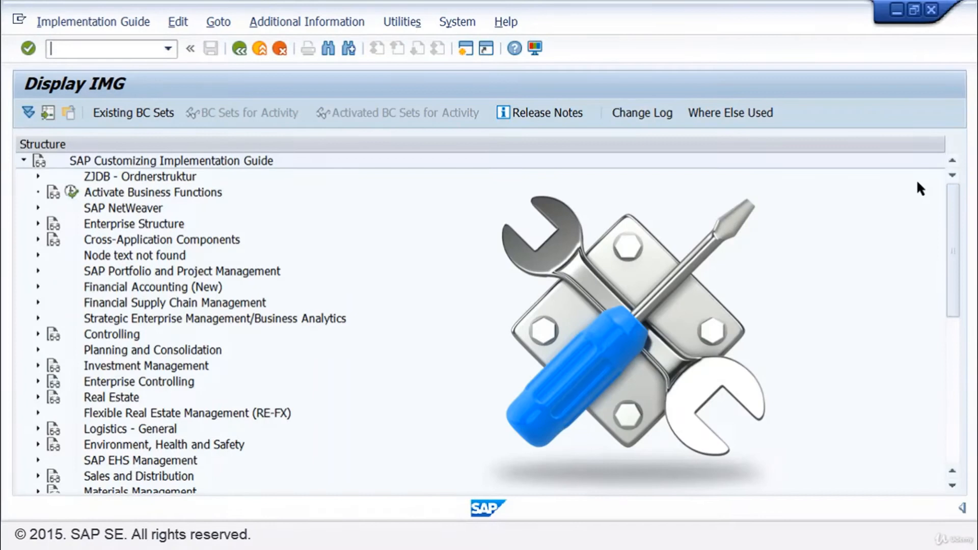
{"action": "mouse_move", "coordinate": [847, 278]}
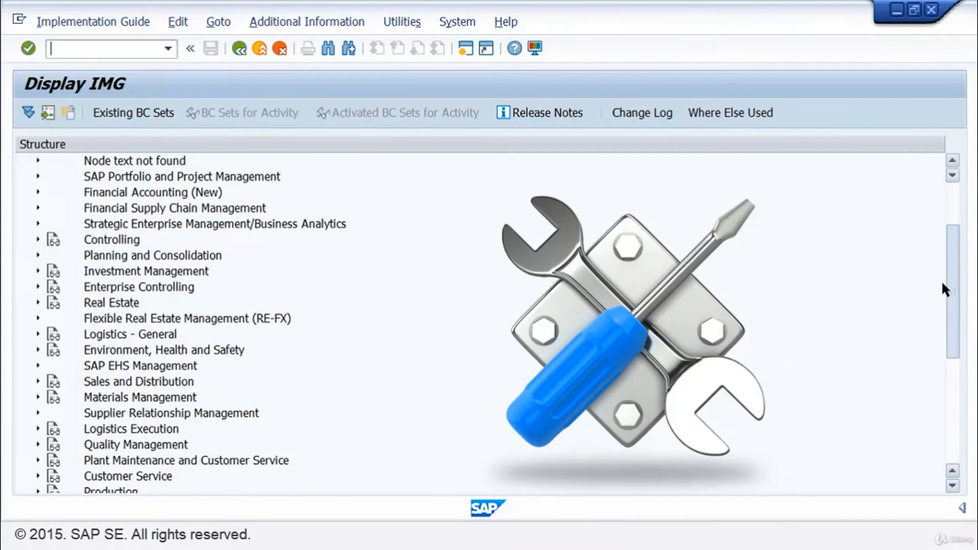
{"action": "scroll", "scroll_direction": "down", "scroll_amount": 3}
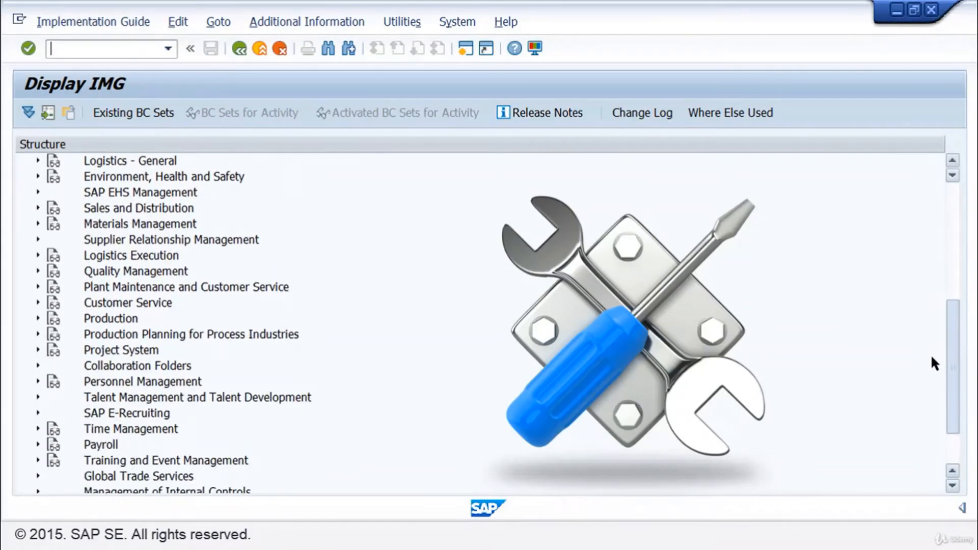
{"action": "scroll", "scroll_direction": "down", "scroll_amount": 3}
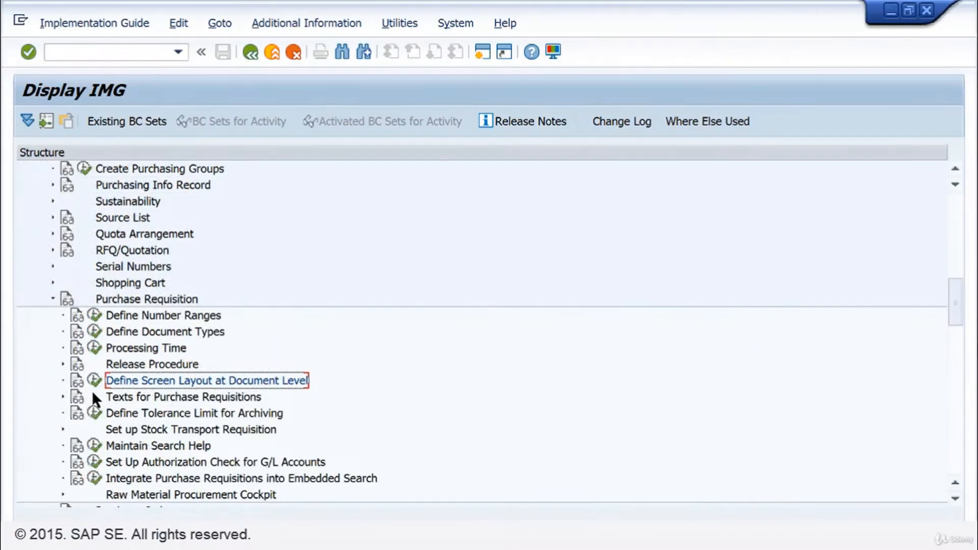
{"action": "mouse_move", "coordinate": [95, 384]}
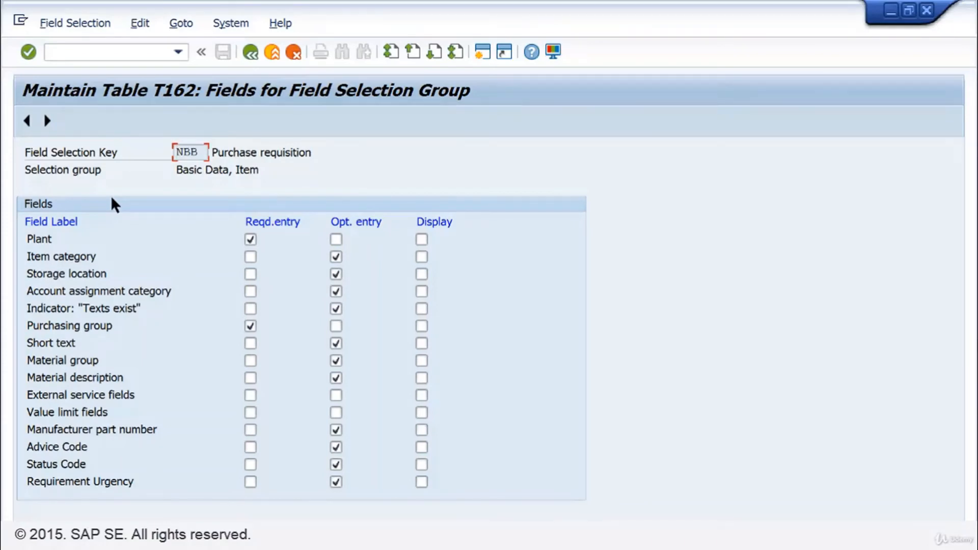
Step: Review the T162 field selection for key NBB, Basic Data, Item group
{"action": "left_click", "coordinate": [188, 152]}
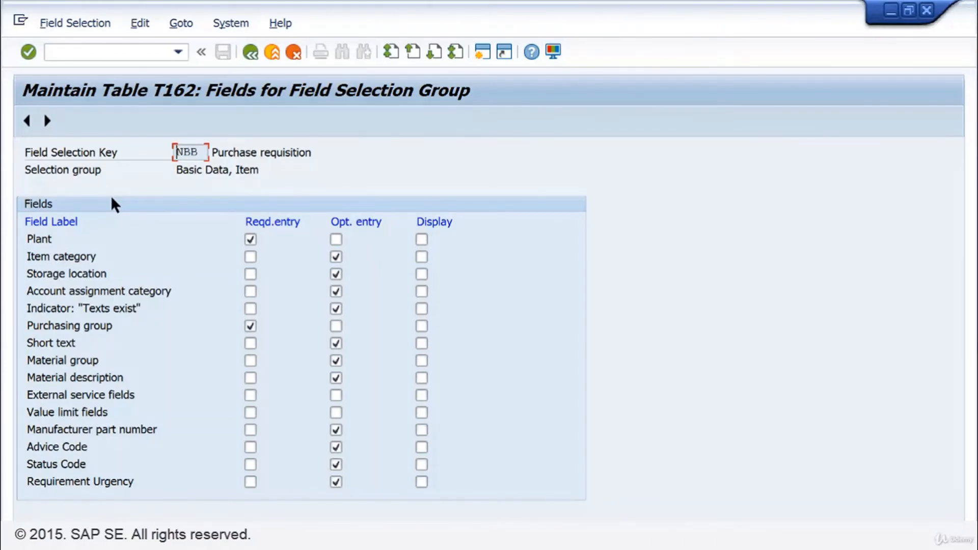